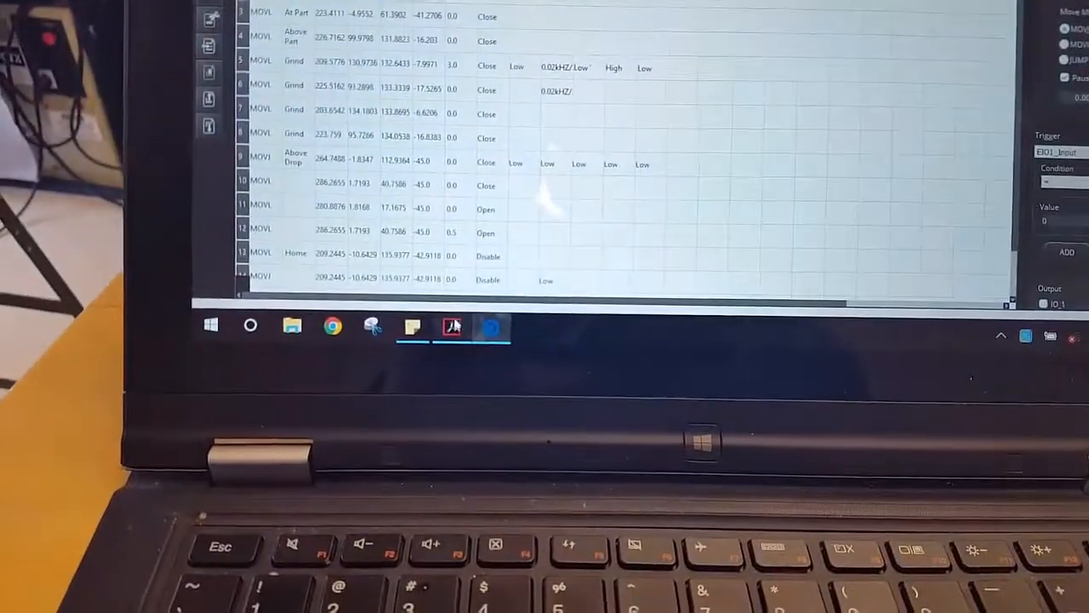
# Bring the Dobot Magician user manual PDF forward at the forearm EIO addressing diagram.
pyautogui.click(451, 325)
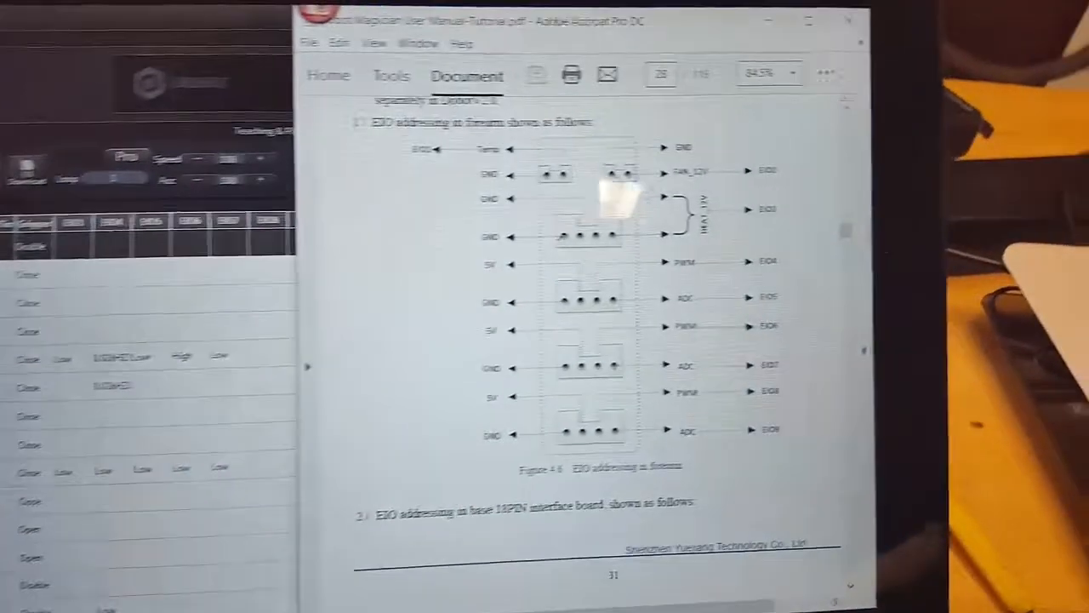